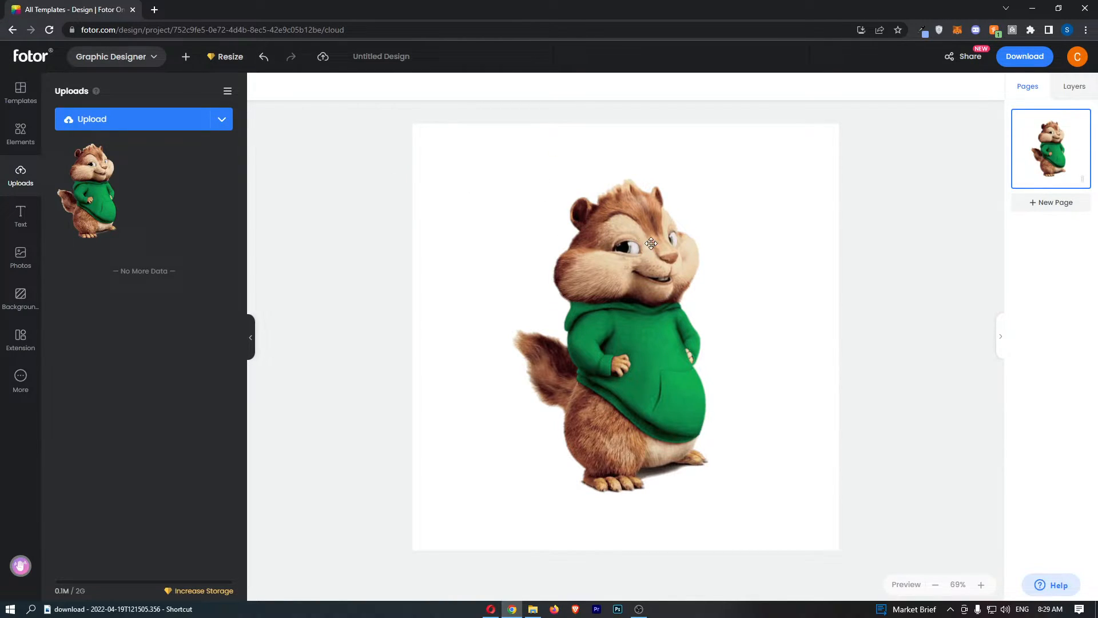
pyautogui.moveTo(636, 247)
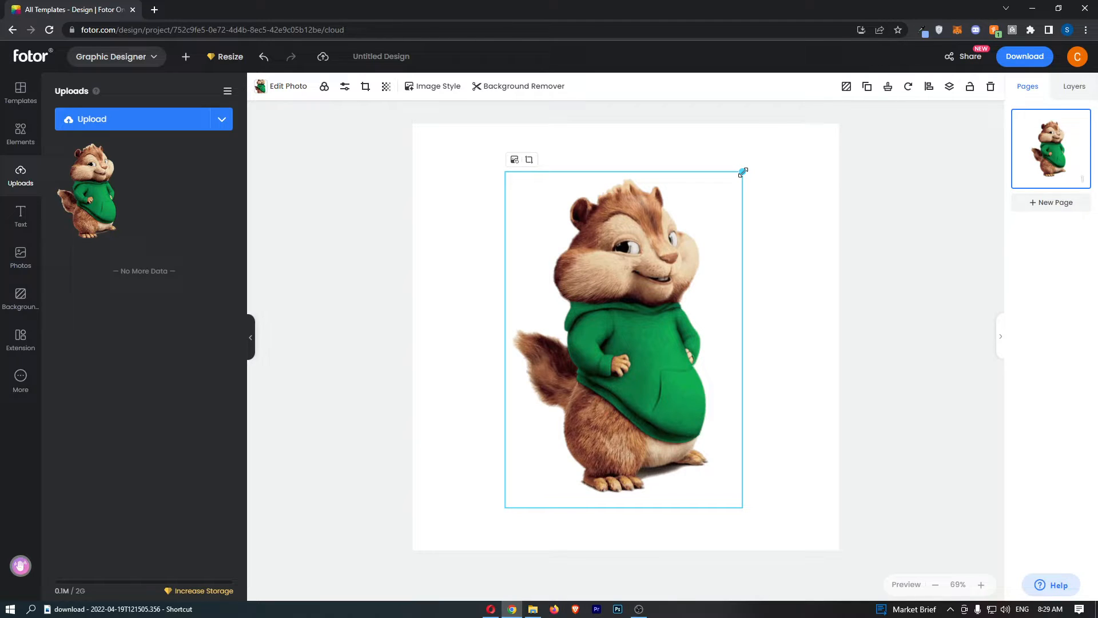
# Shrink, then enlarge the chipmunk image to fill the canvas height, and deselect it
pyautogui.moveTo(743, 172); pyautogui.dragTo(639, 315)
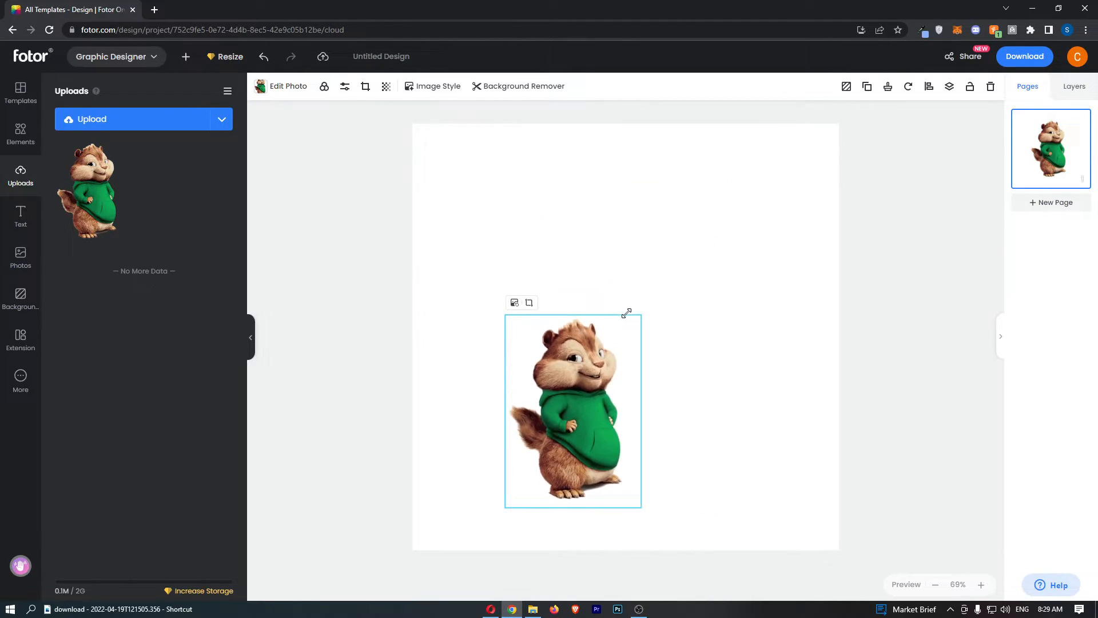
pyautogui.moveTo(628, 313); pyautogui.dragTo(677, 284)
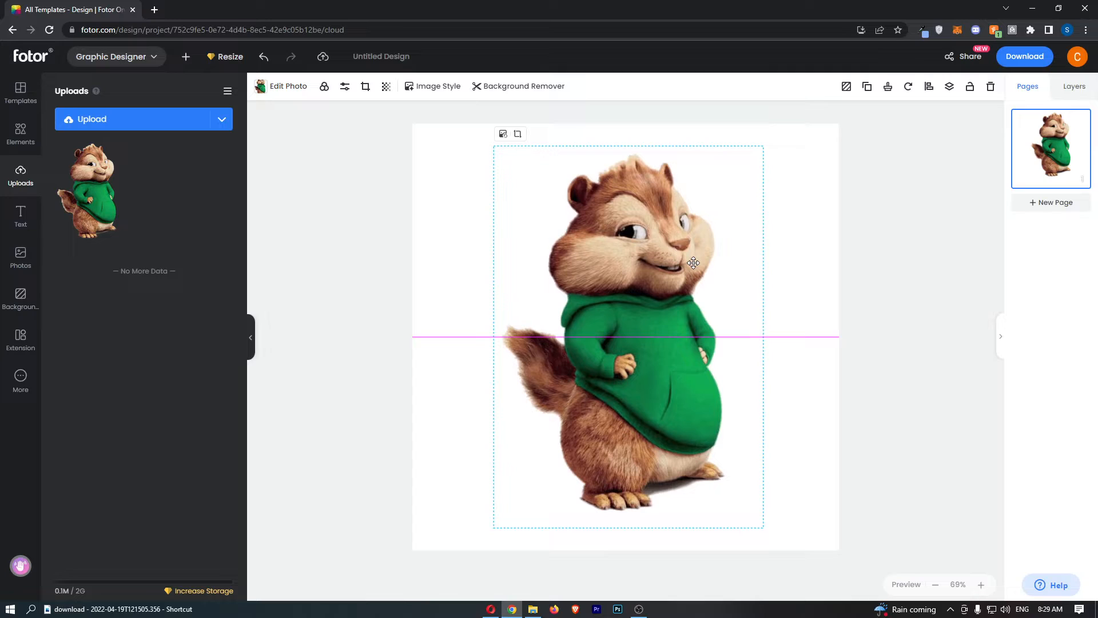
pyautogui.click(932, 261)
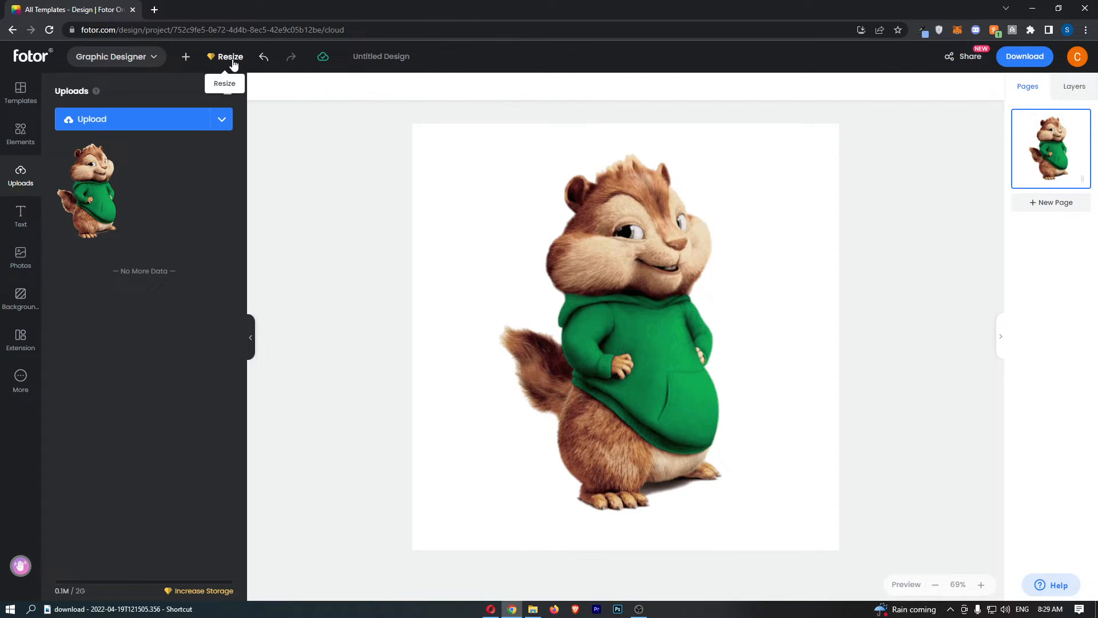
# Choose Custom Size from the Resize list, currently showing 1080 × 1080 px
pyautogui.click(230, 56)
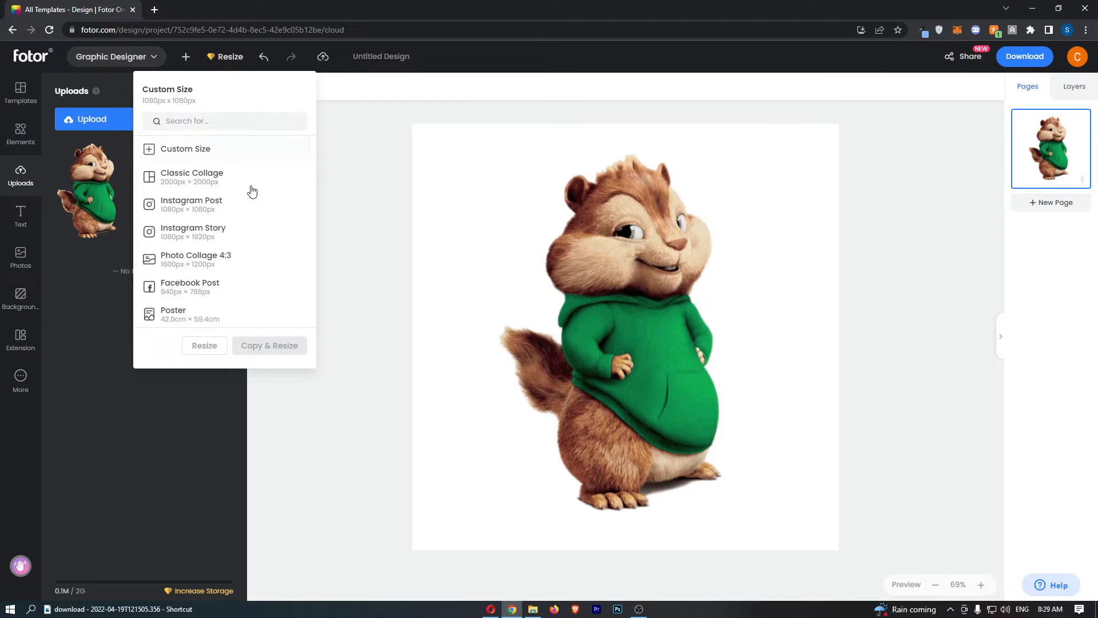
pyautogui.moveTo(196, 153)
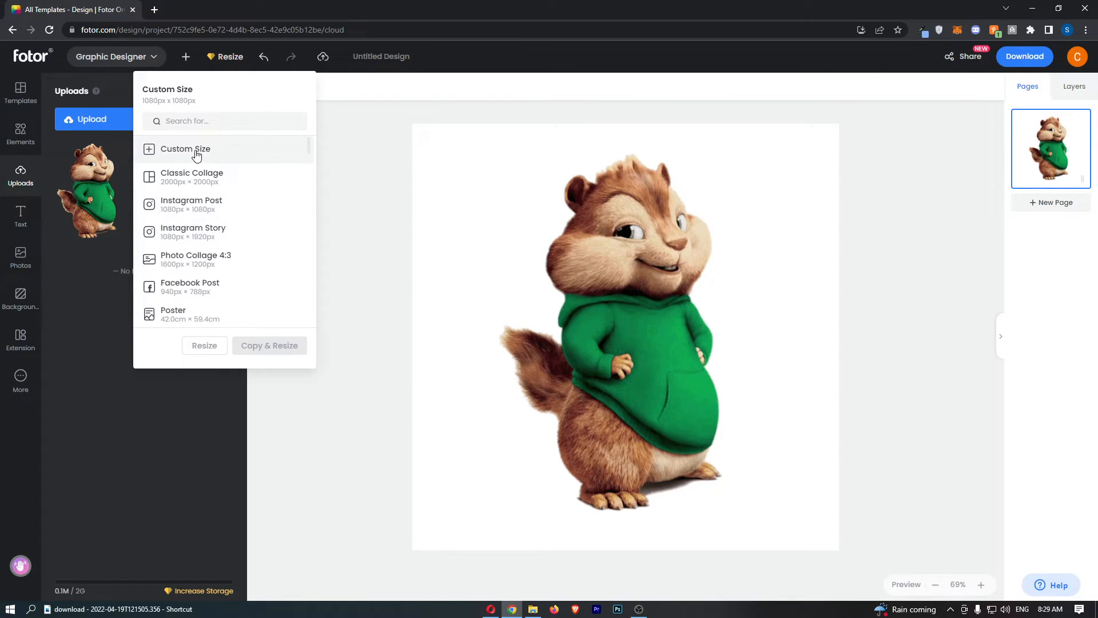
pyautogui.scroll(-3)
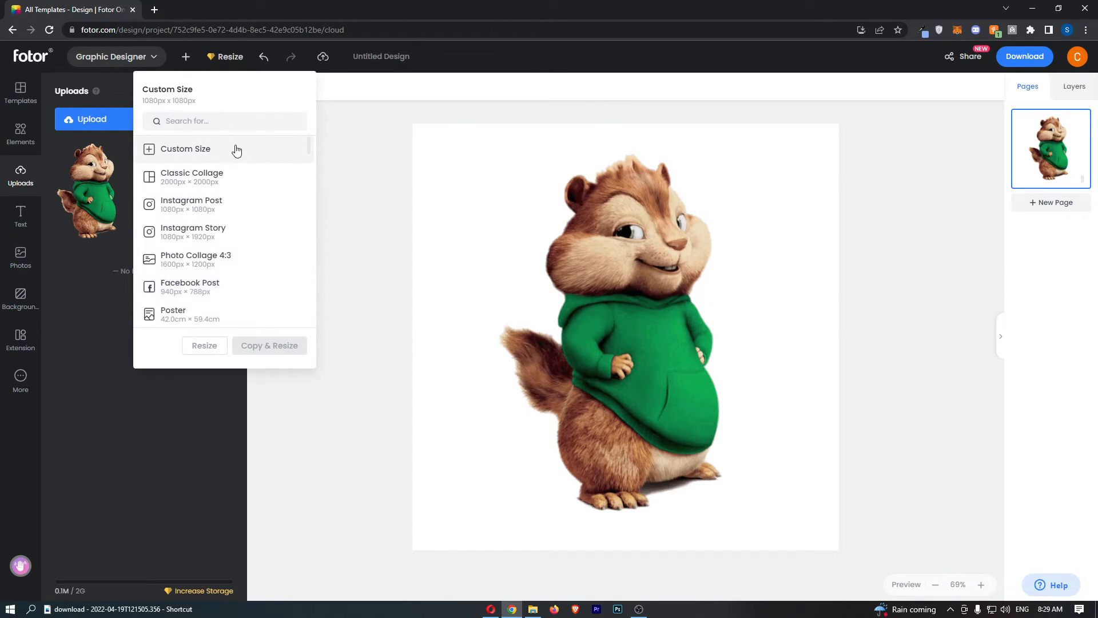
pyautogui.click(185, 149)
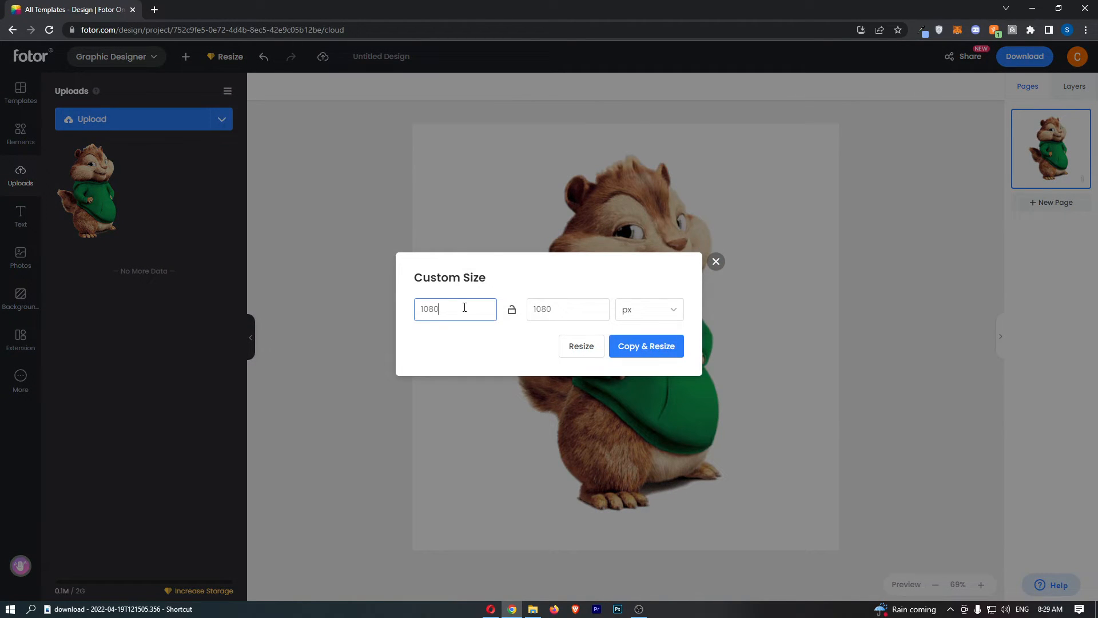
# Enter 3000 for width and height and use Copy & Resize
pyautogui.write('3000')
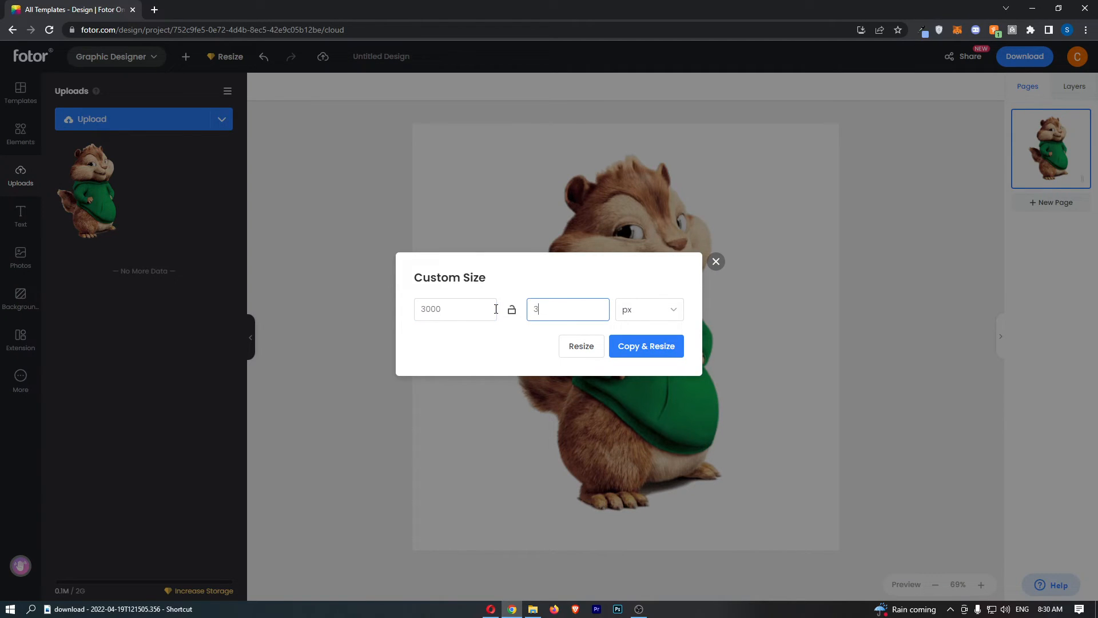
pyautogui.write('000')
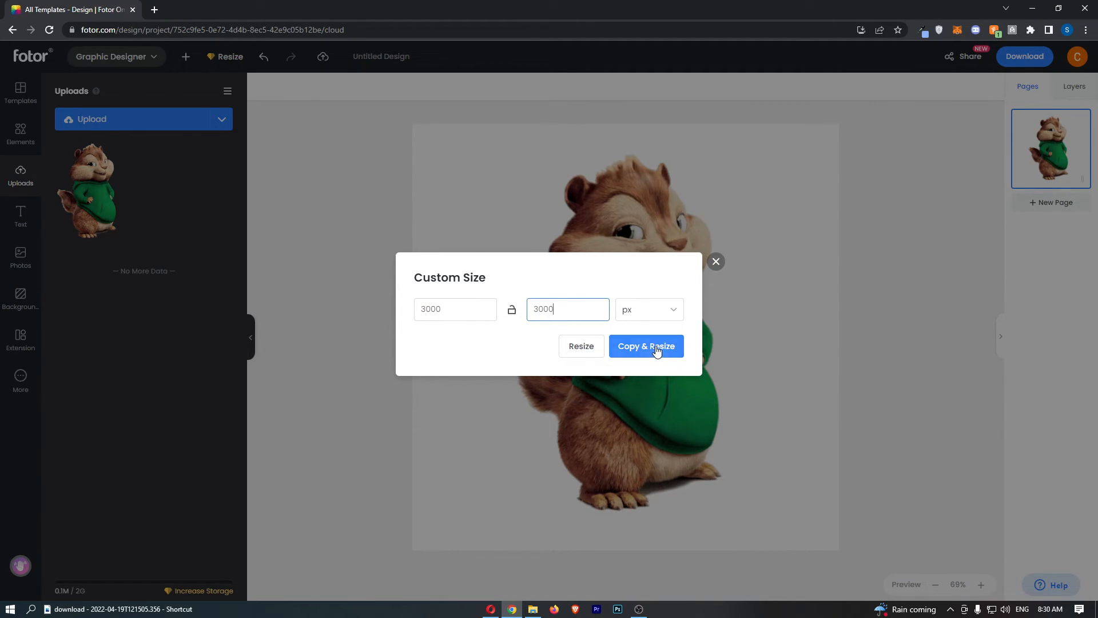
pyautogui.click(645, 346)
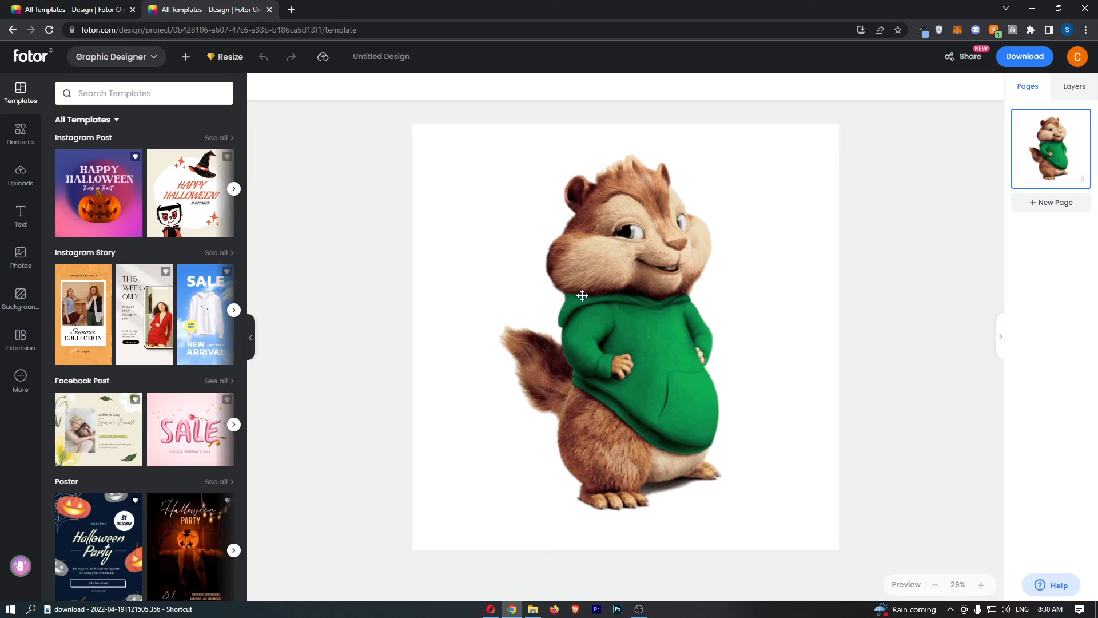
pyautogui.moveTo(461, 292)
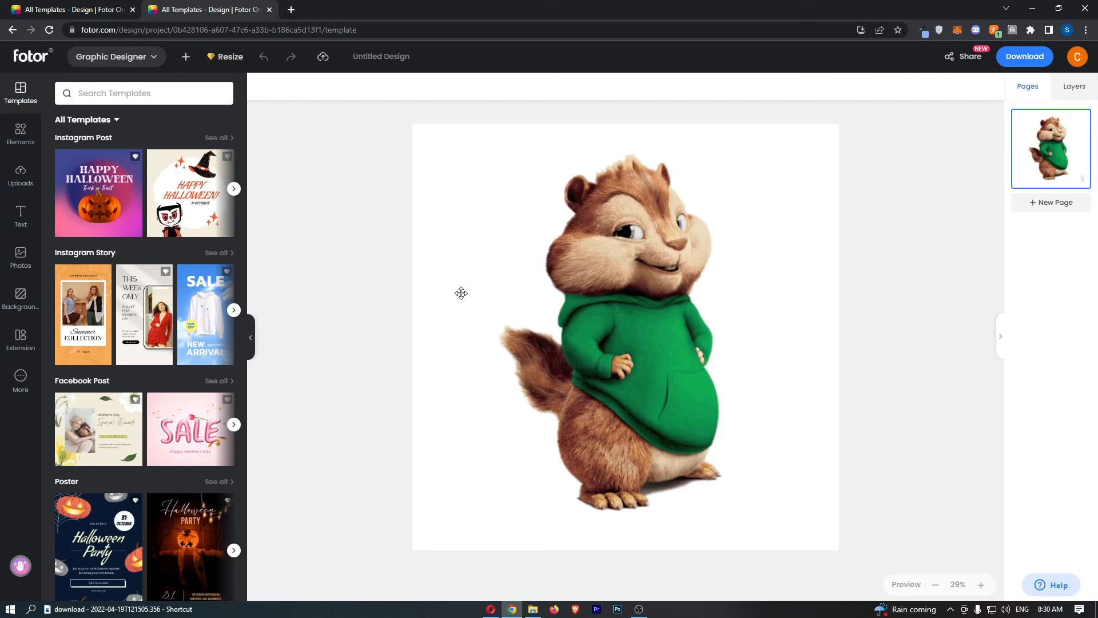